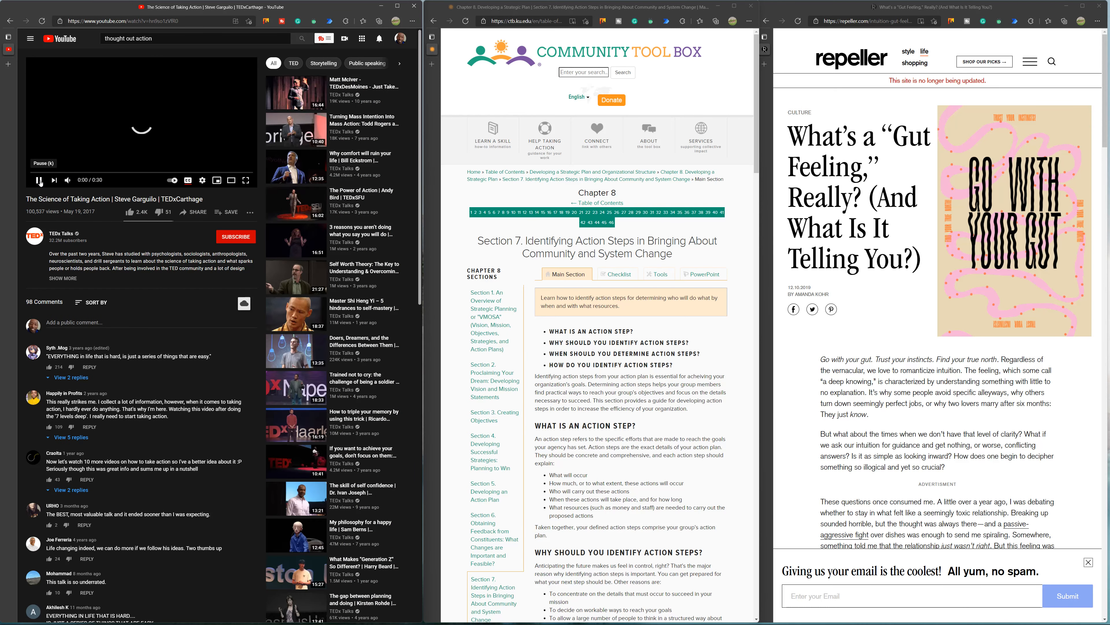
# Start the TED talk so the player loads, leaving it paused on the ad clip
pyautogui.click(39, 180)
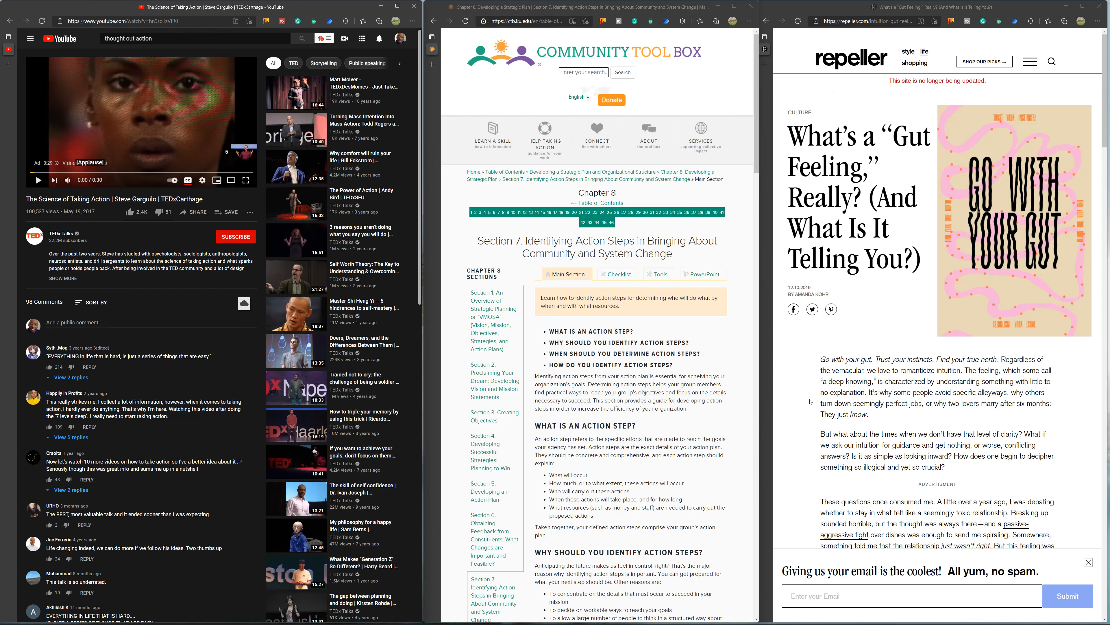
pyautogui.moveTo(810, 401)
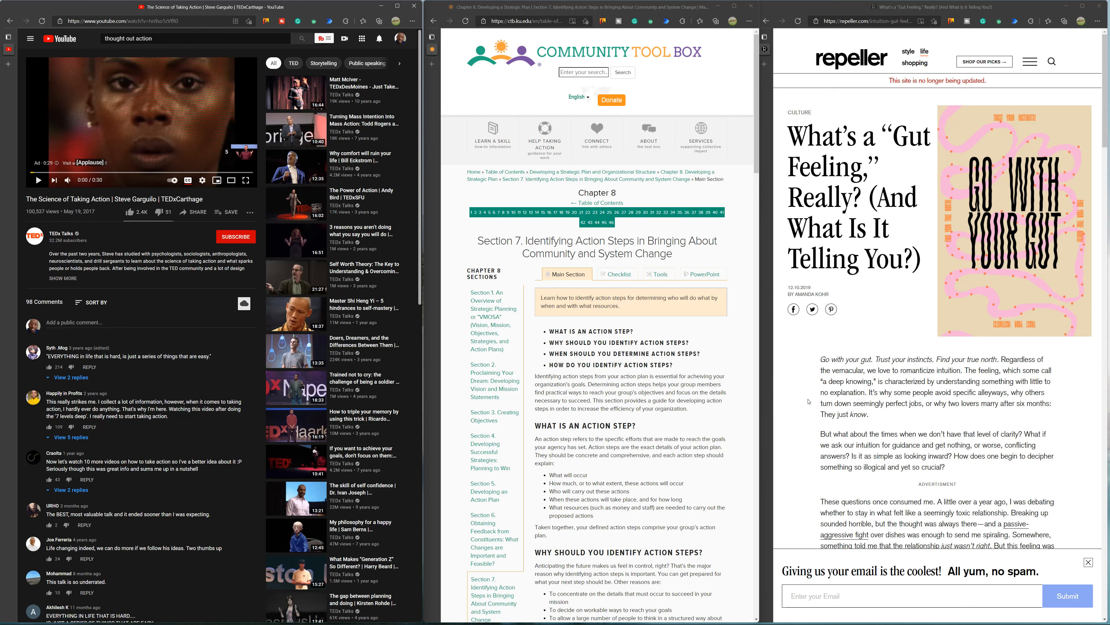
pyautogui.moveTo(808, 401)
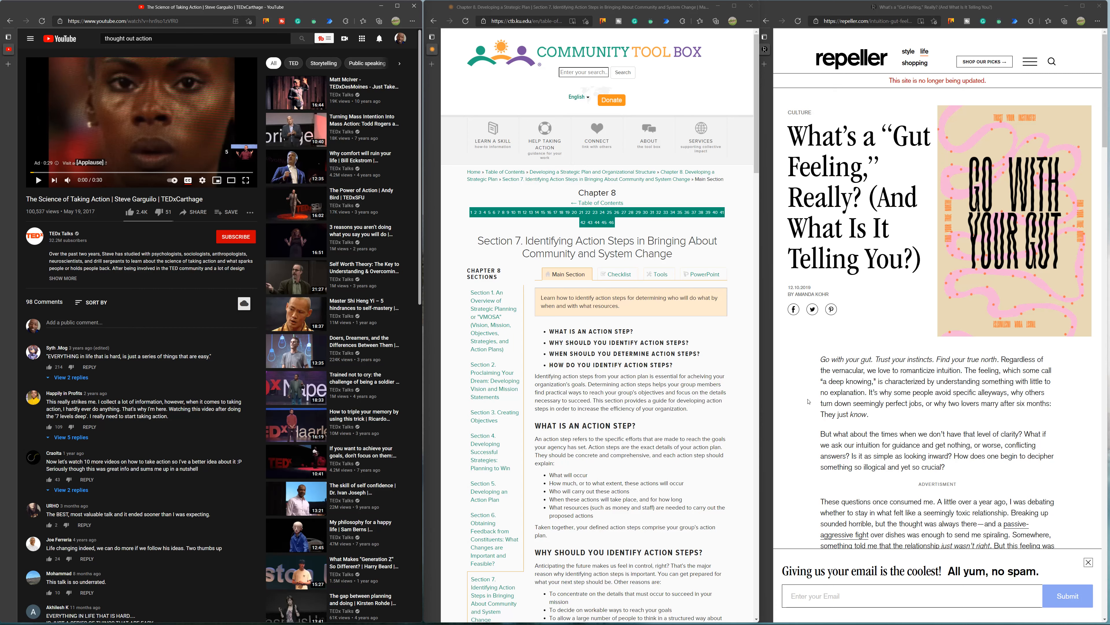
pyautogui.moveTo(808, 401)
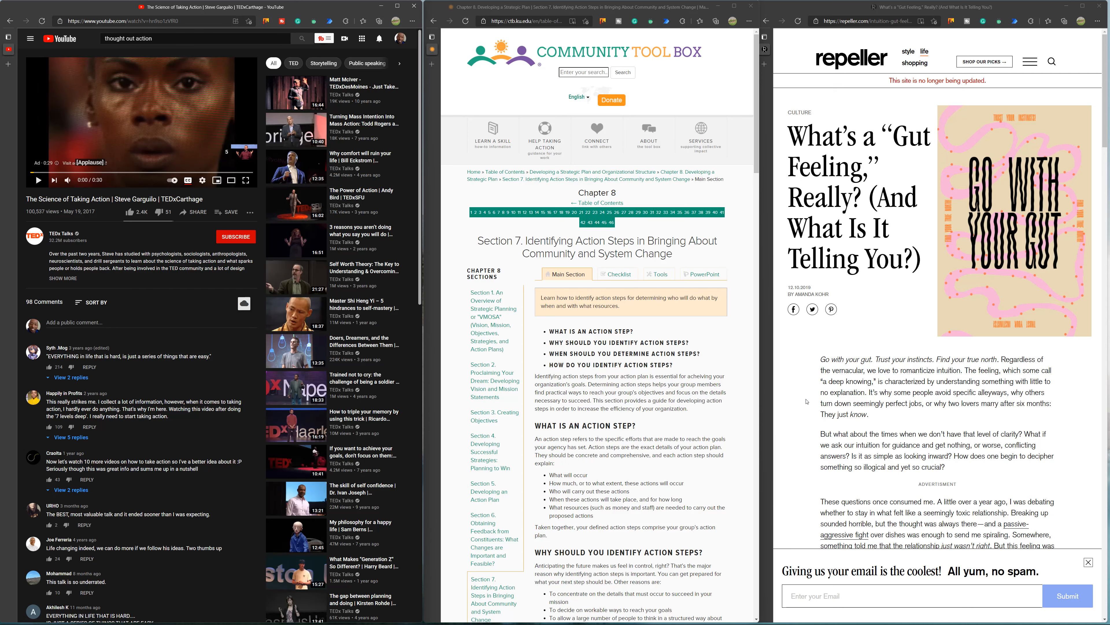
pyautogui.moveTo(807, 403)
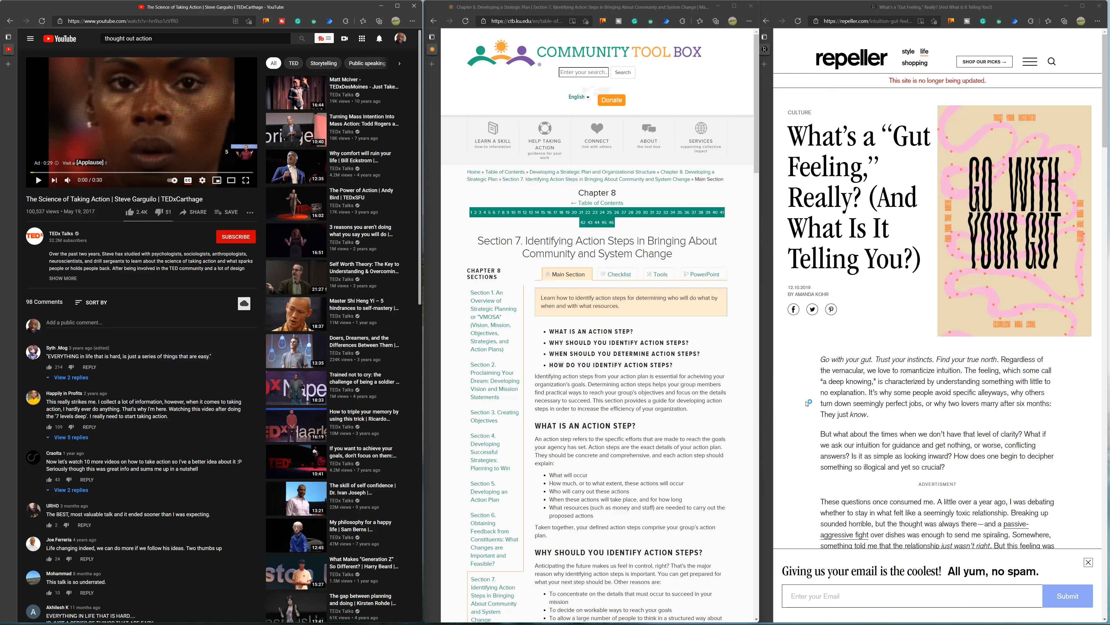
pyautogui.moveTo(807, 401)
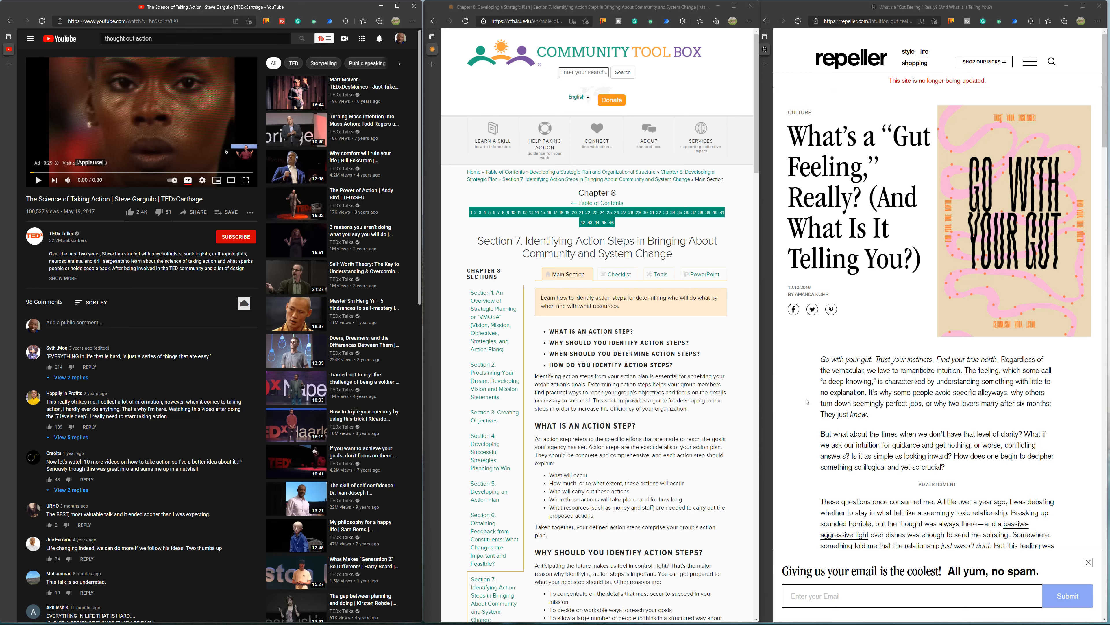
pyautogui.moveTo(805, 396)
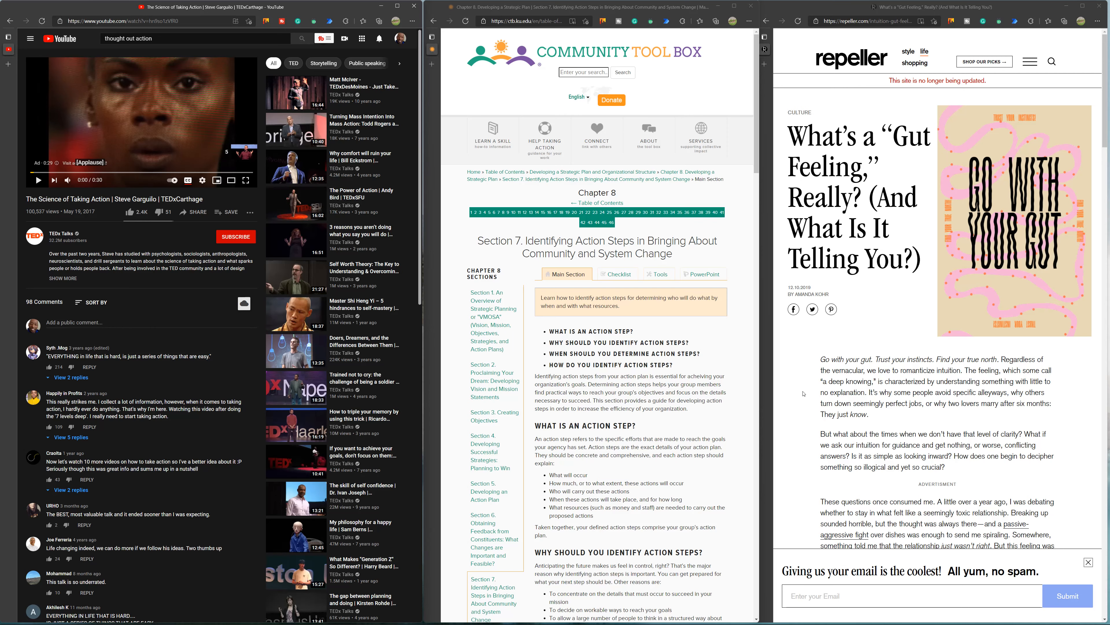
pyautogui.moveTo(678, 417)
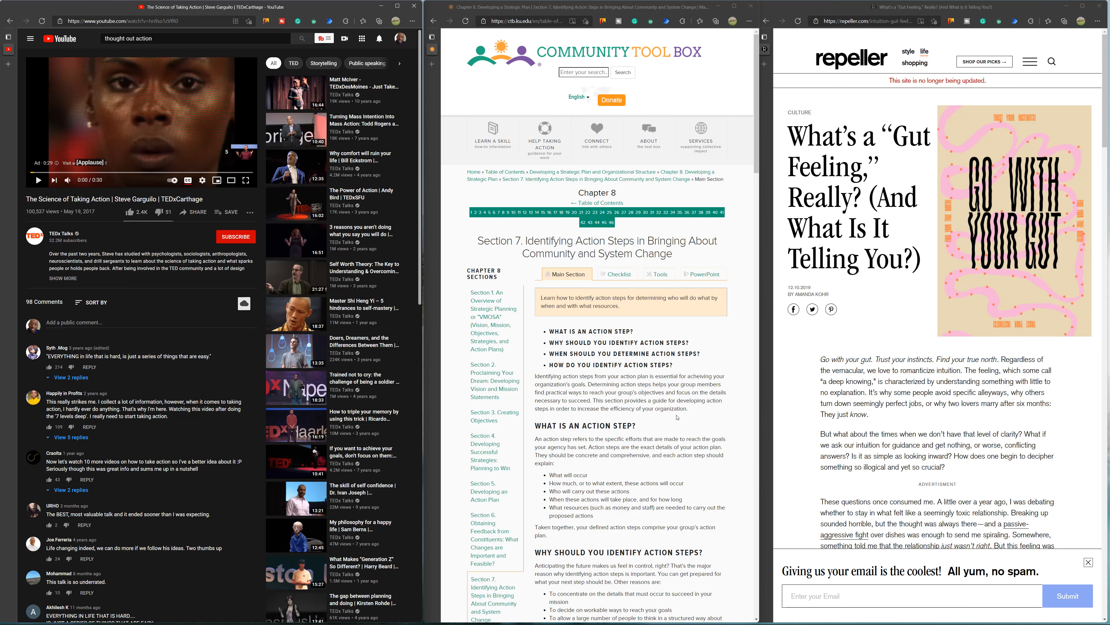
# Scroll the Repeller gut-feeling article down to the intuition pull quote
pyautogui.scroll(-3)
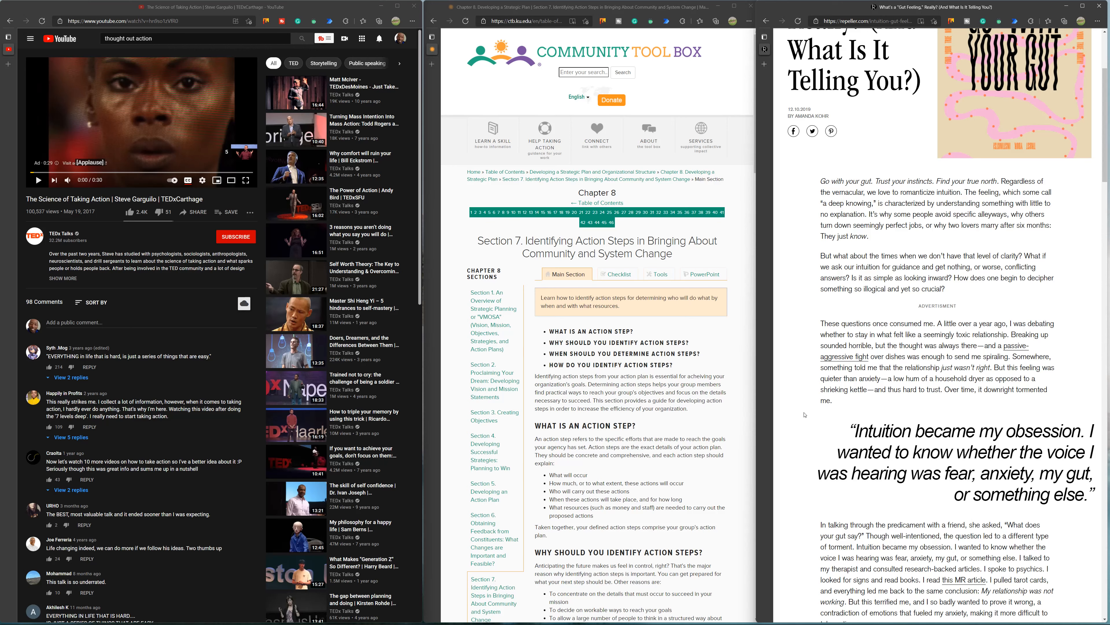
pyautogui.moveTo(805, 414)
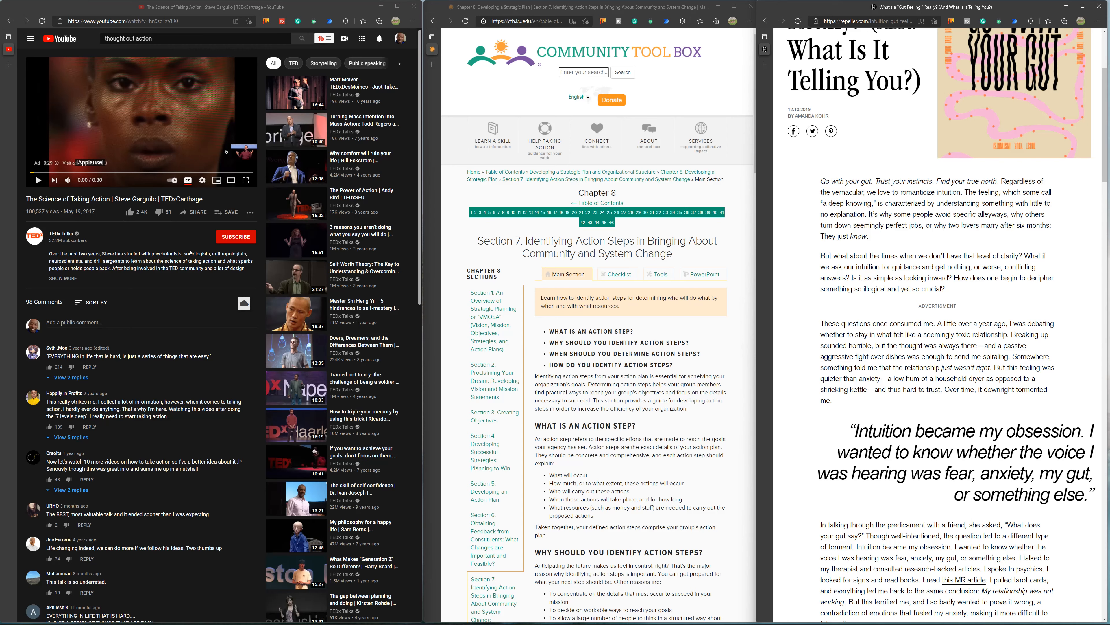
# Play the TED talk The Science of Taking Action, then pause it at 1:34
pyautogui.click(39, 180)
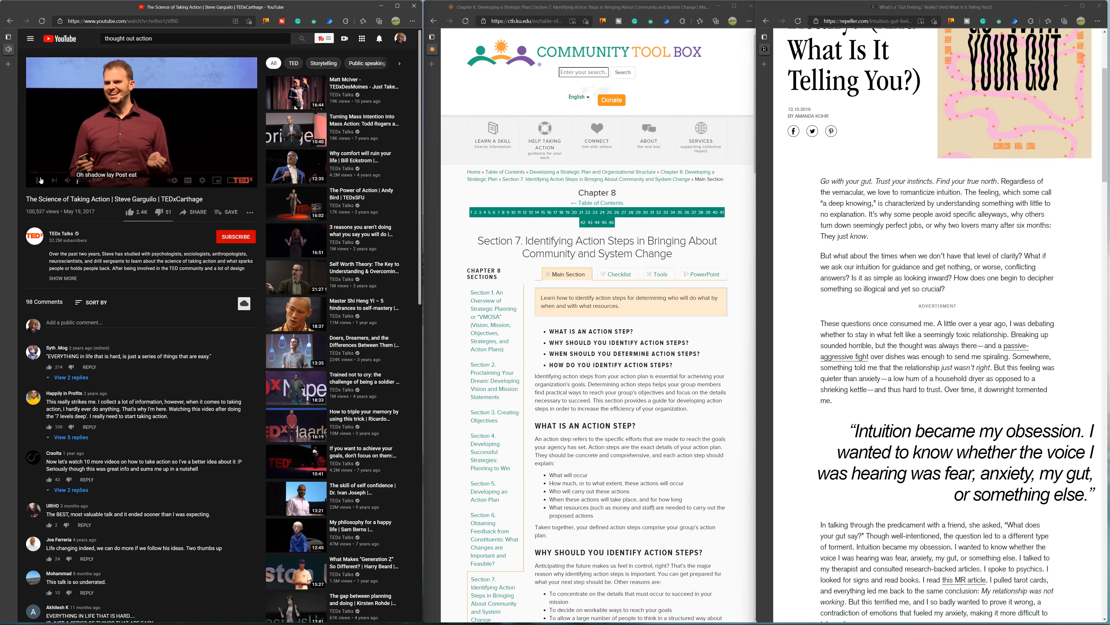
pyautogui.click(142, 120)
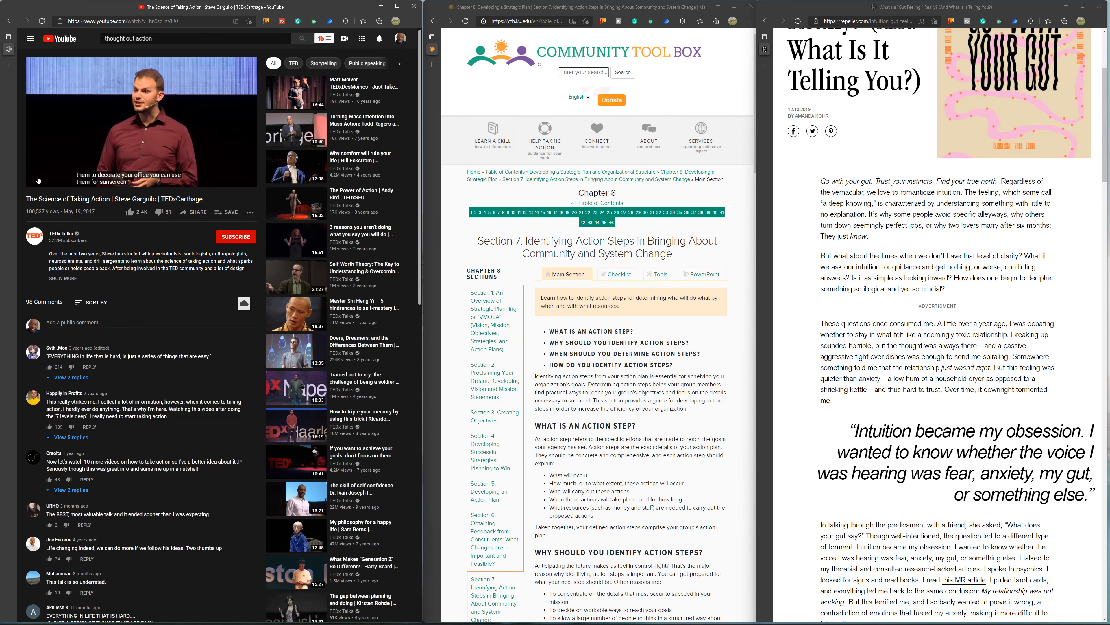
pyautogui.click(140, 122)
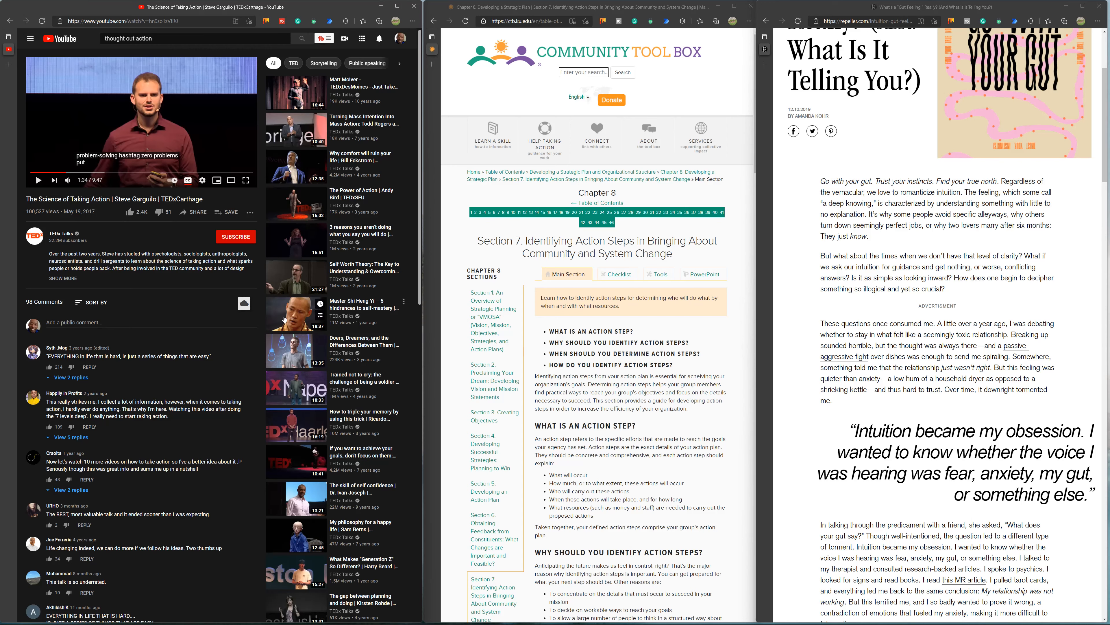
pyautogui.moveTo(365, 196)
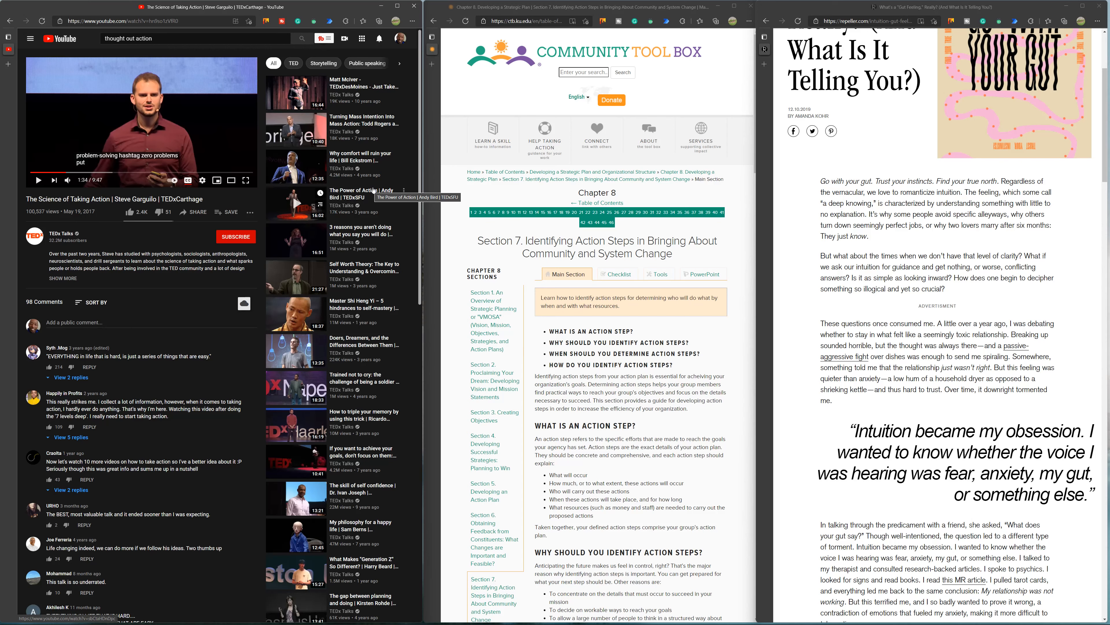
pyautogui.moveTo(373, 191)
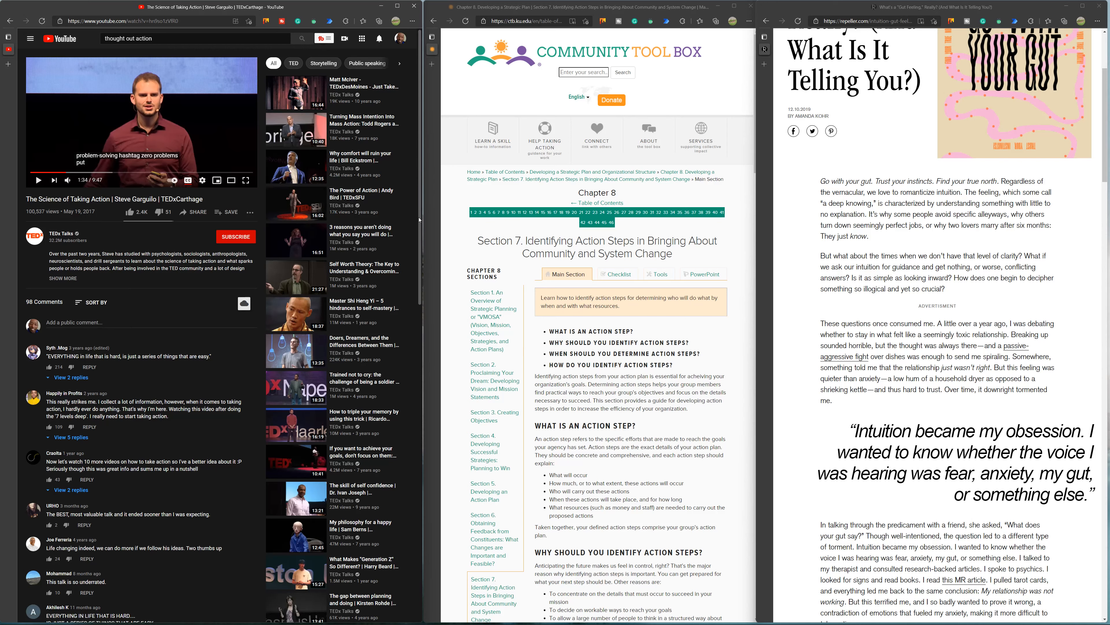
pyautogui.moveTo(517, 212)
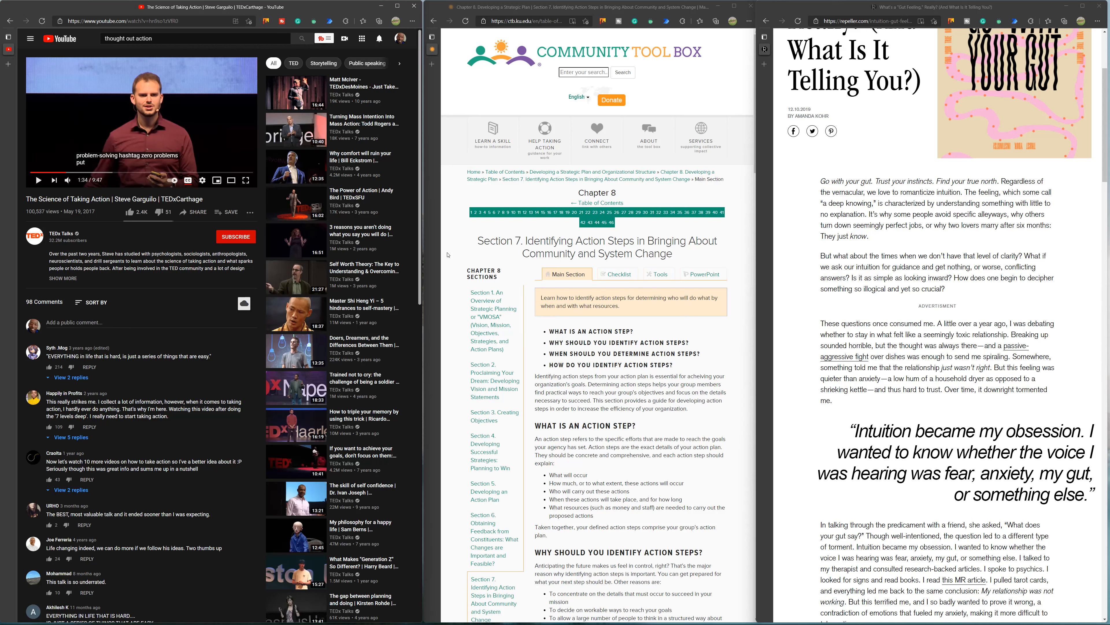
pyautogui.moveTo(449, 255)
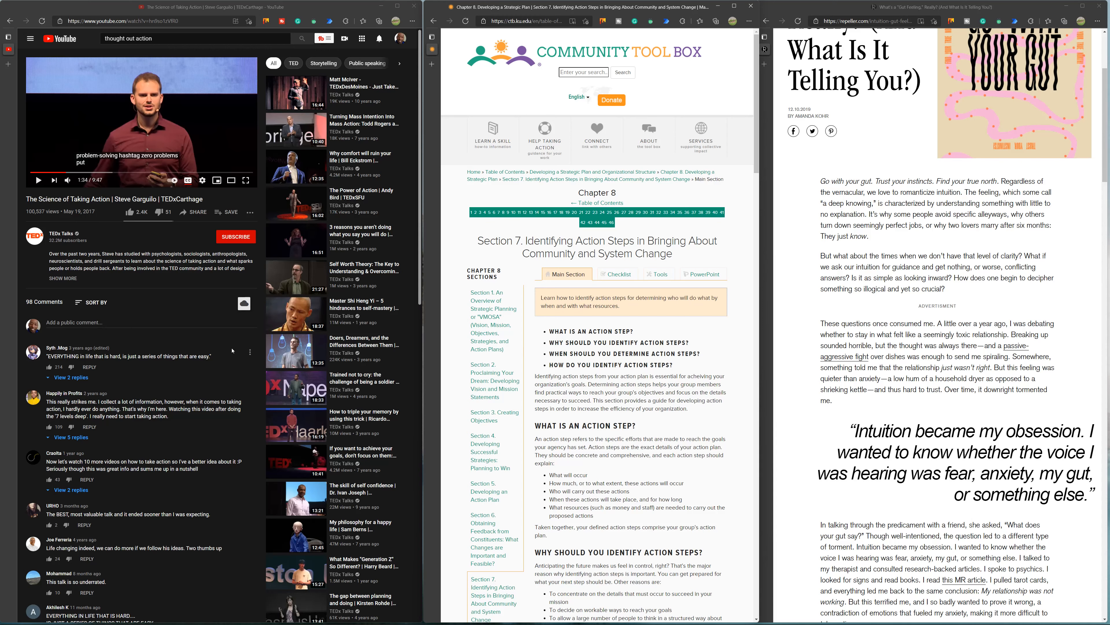
pyautogui.moveTo(243, 369)
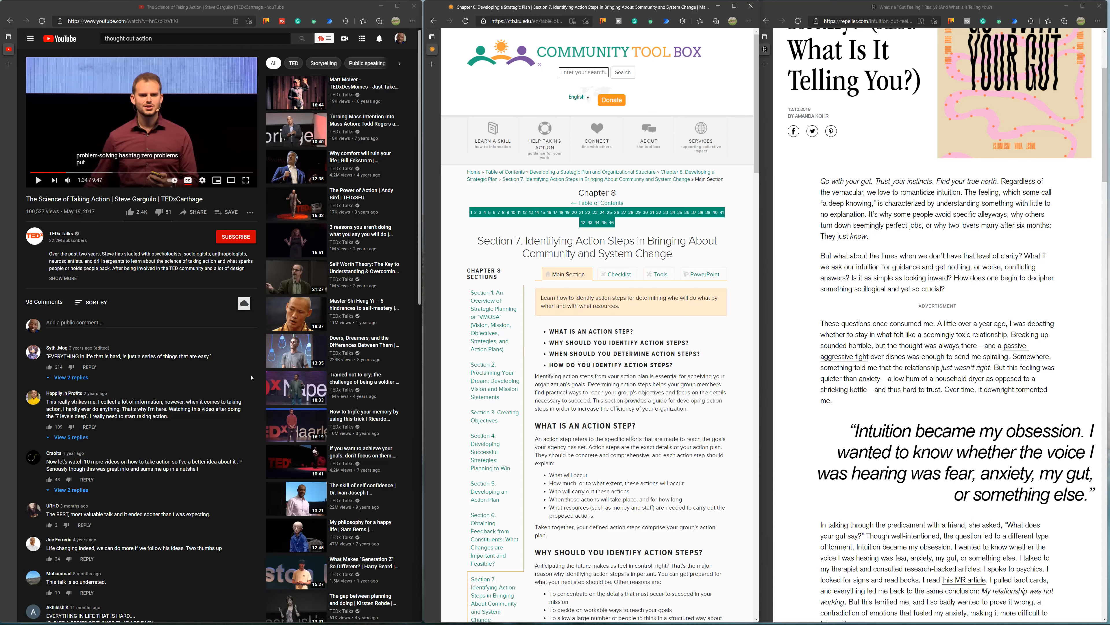
pyautogui.moveTo(251, 378)
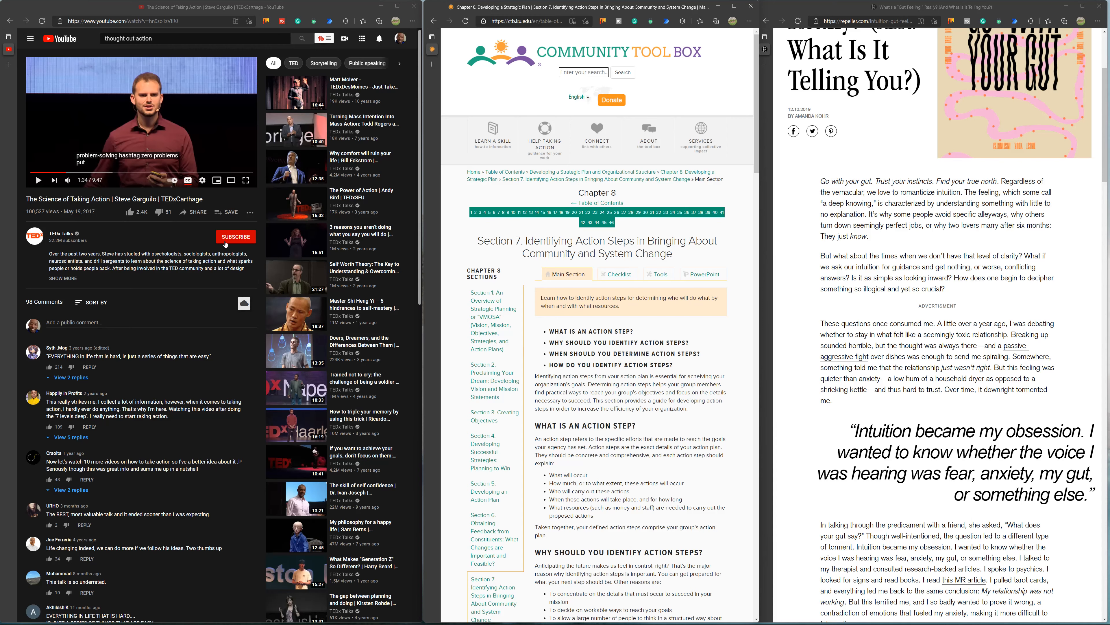
pyautogui.moveTo(260, 331)
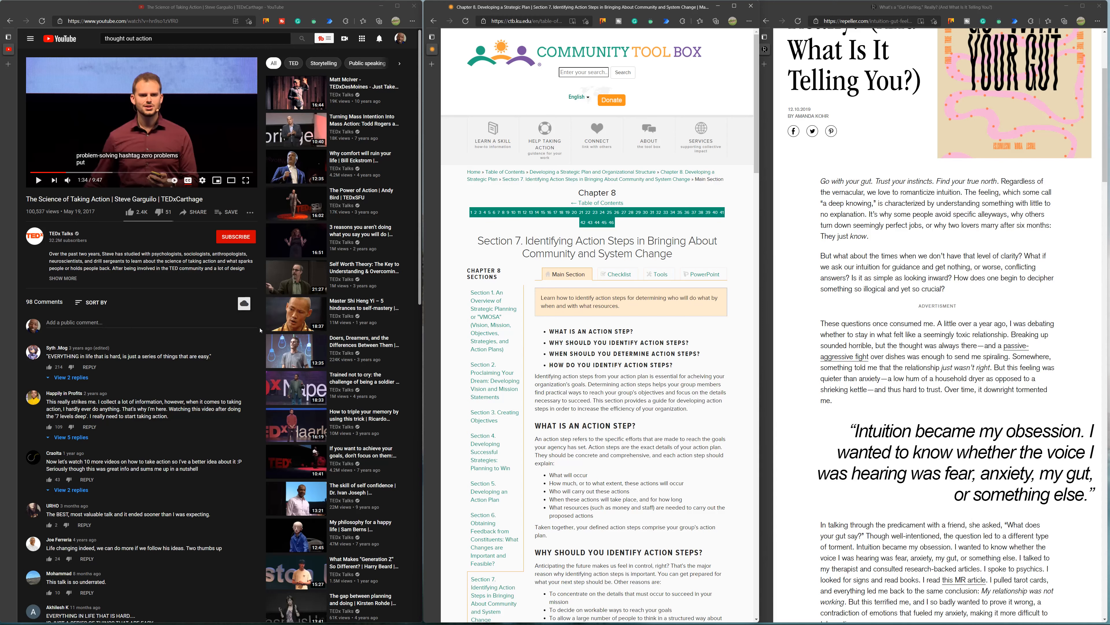
pyautogui.moveTo(260, 328)
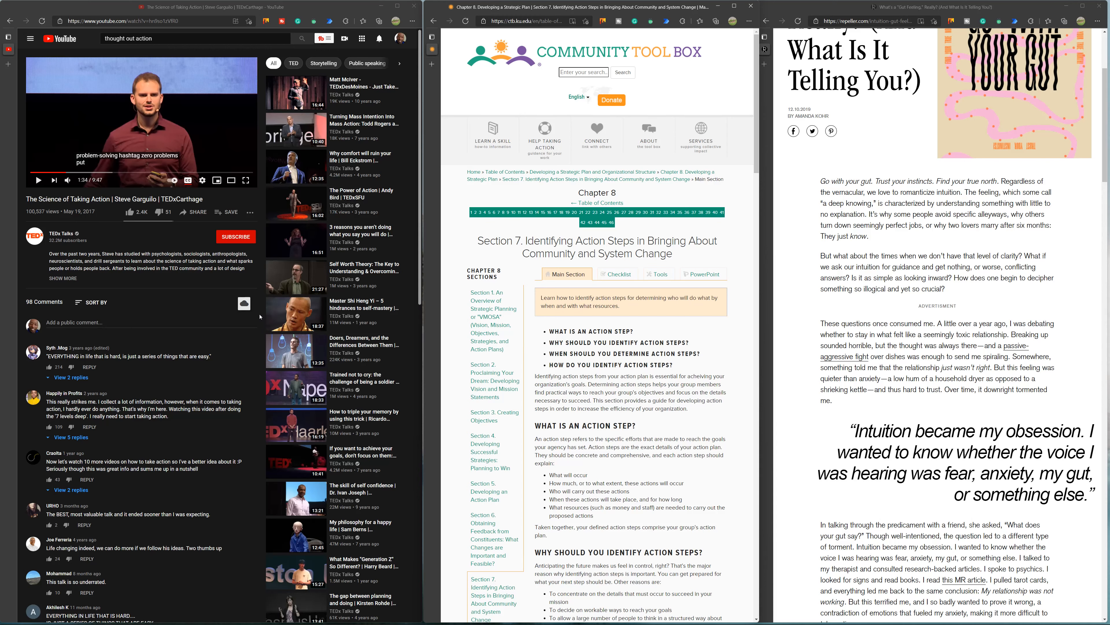